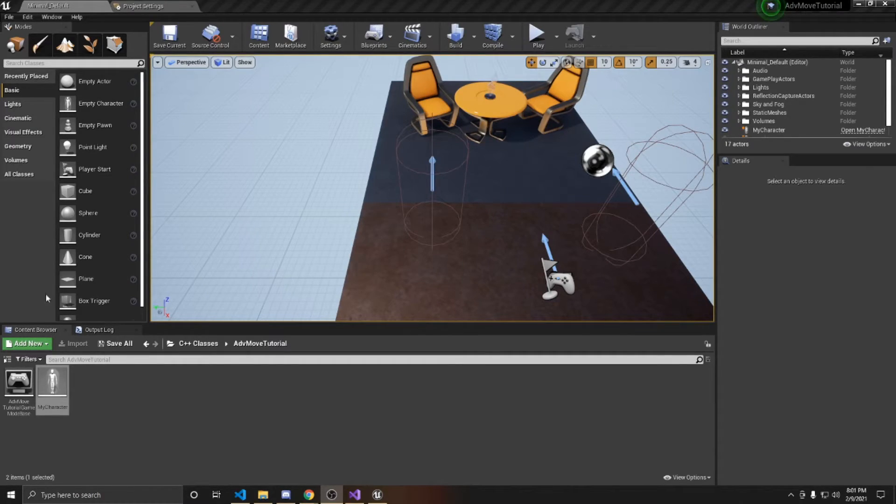
mouse_move(52, 380)
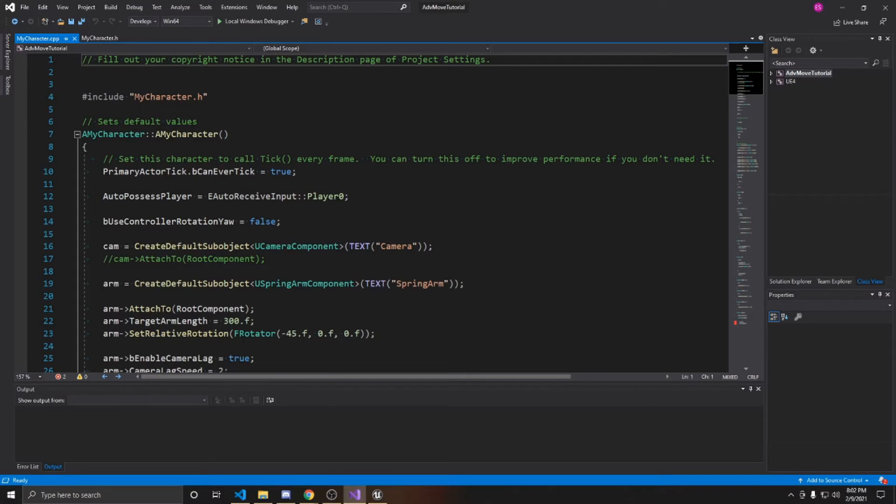
Step: In MyCharacter.h, declare virtual void Landed(const FHitResult& Hit) override; below SetupPlayerInputComponent
left_click(100, 38)
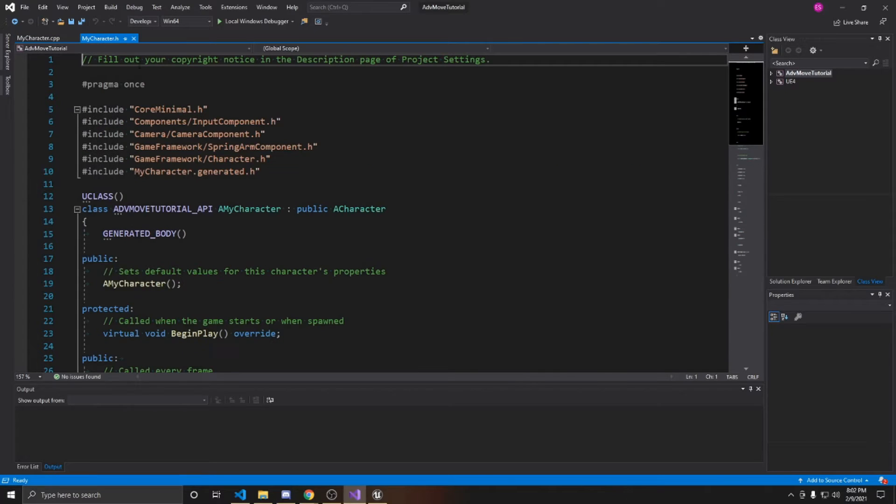
scroll("down", 3)
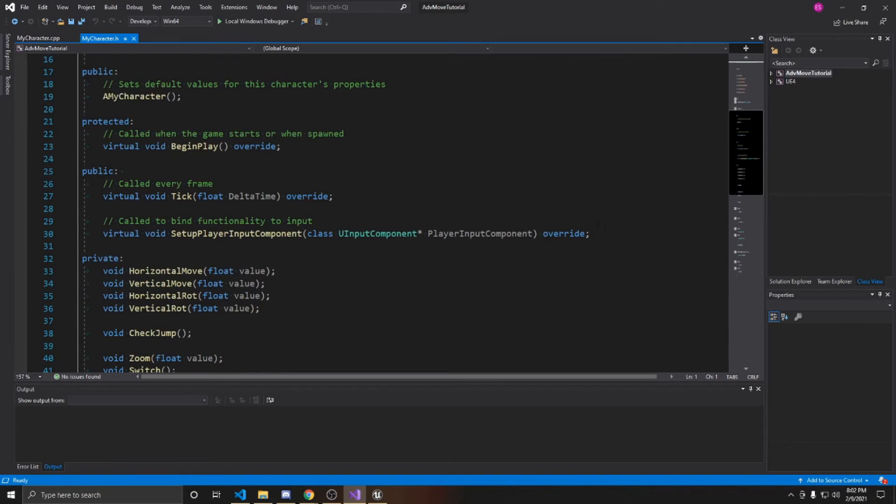
key("enter")
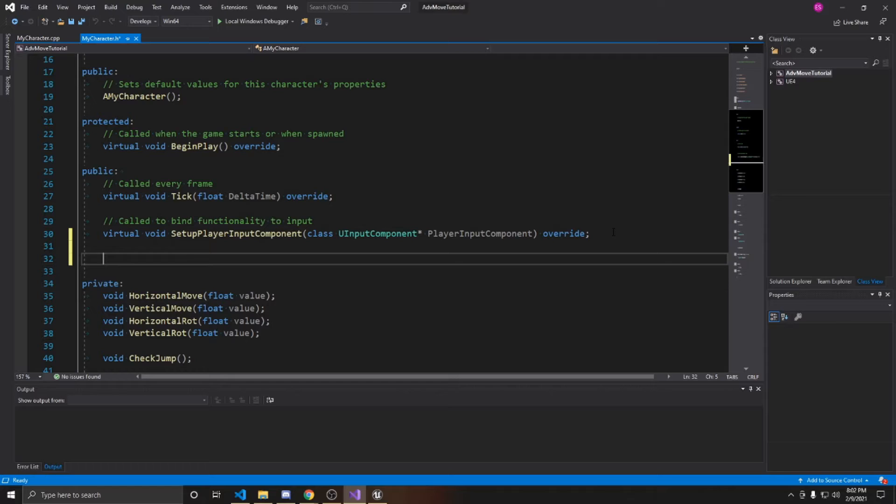
type("virtu")
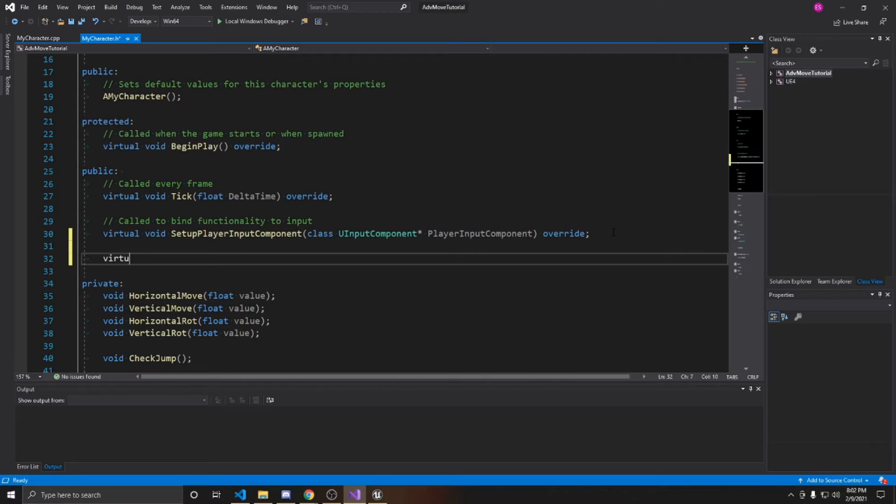
type("al void")
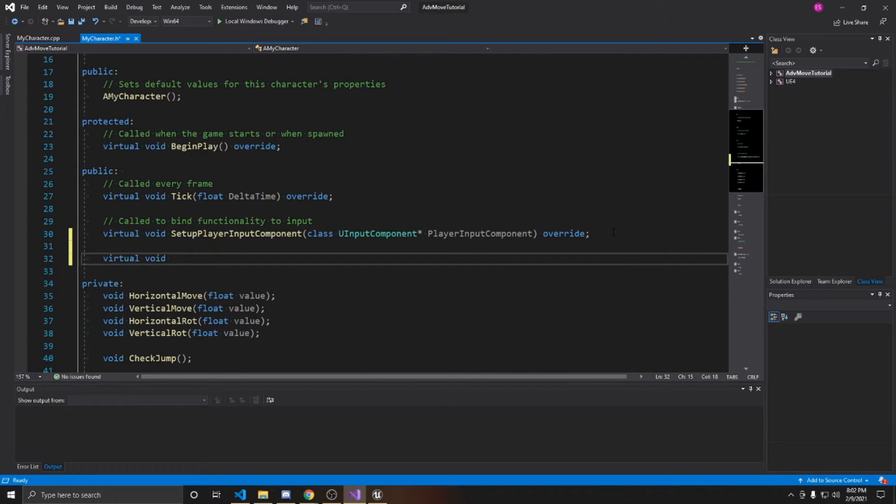
type("Landed(const")
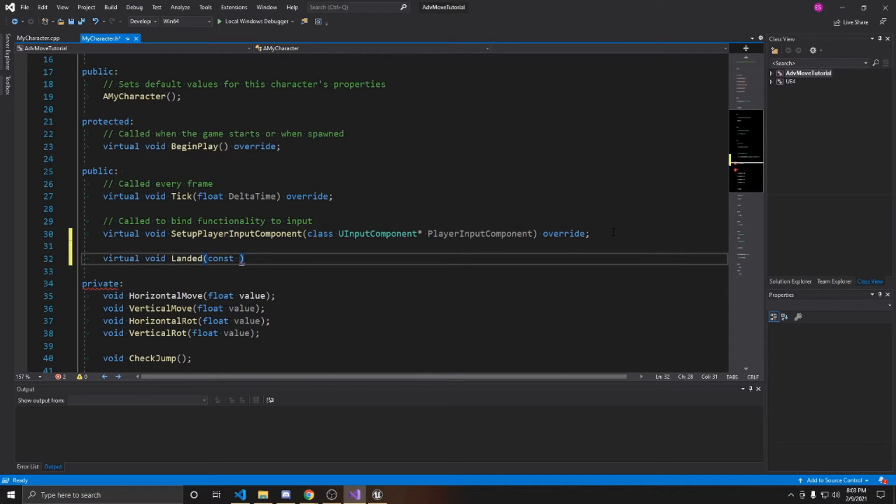
type("FHit")
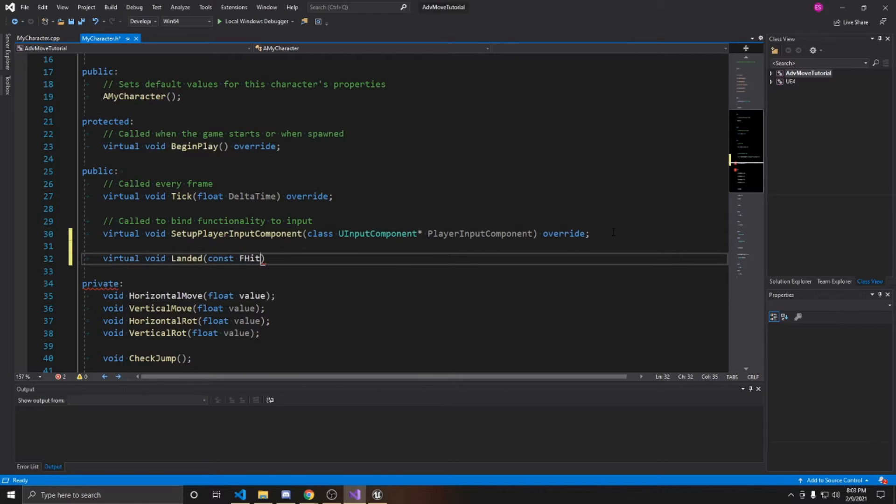
type("Result")
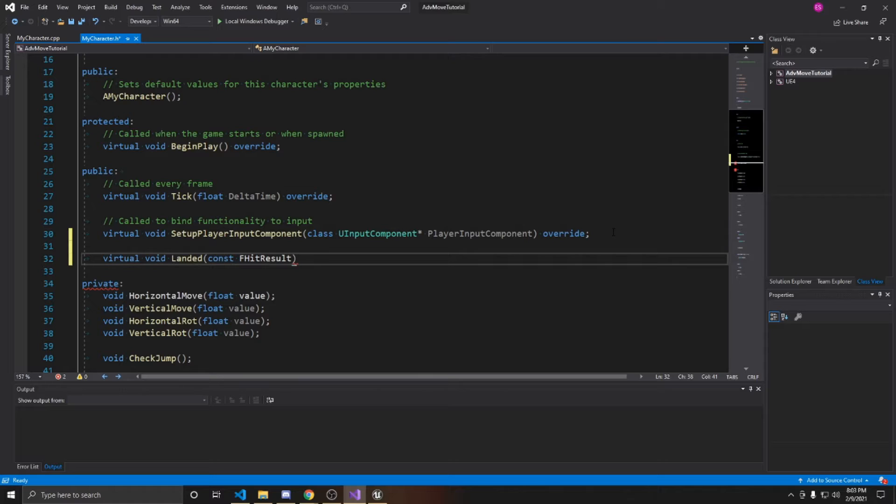
type("&")
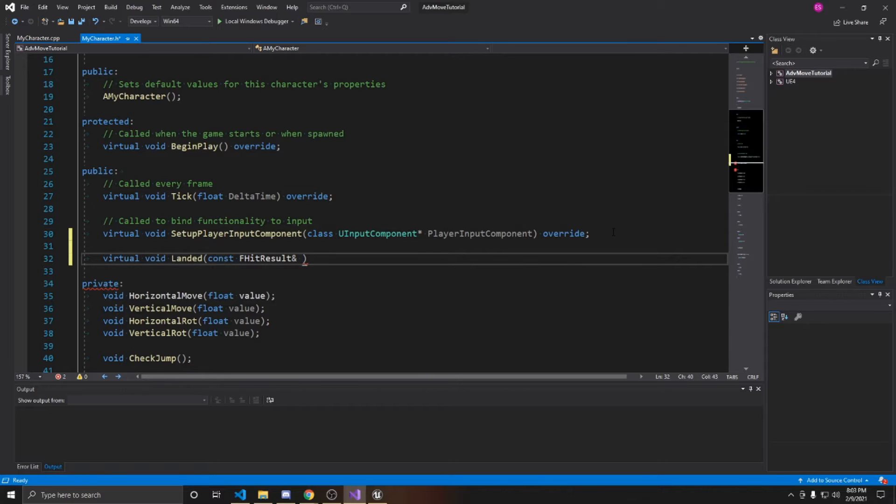
type("Hit")
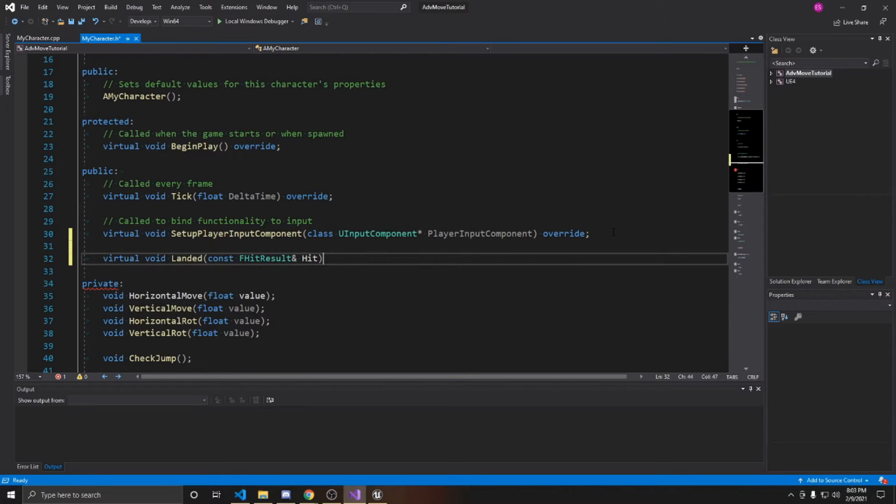
type("overruide;")
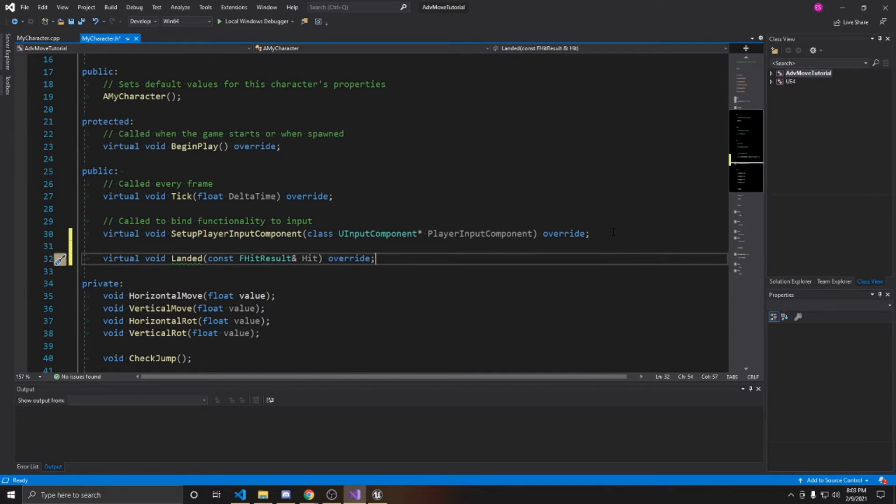
Step: Add UPROPERTY() int jumpCount; below bool jumping, save the header, and switch to MyCharacter.cpp
scroll("down", 3)
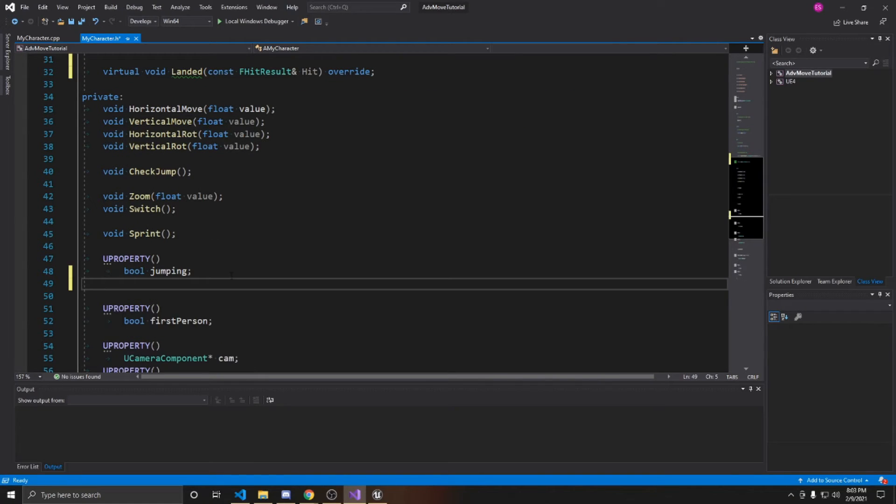
type("UPROPERT")
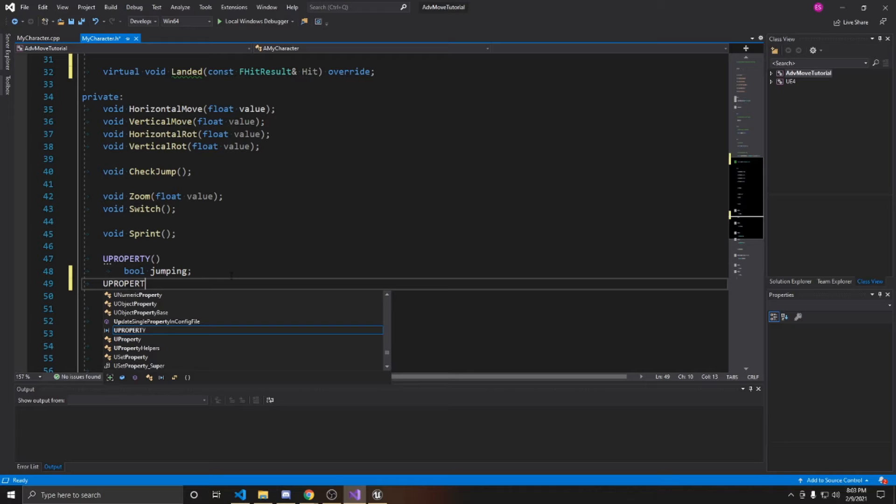
key("Enter")
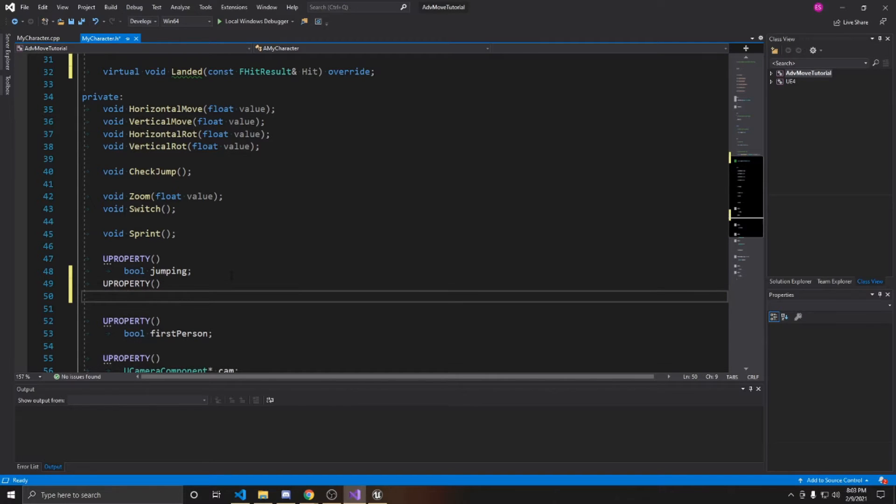
type("int jum")
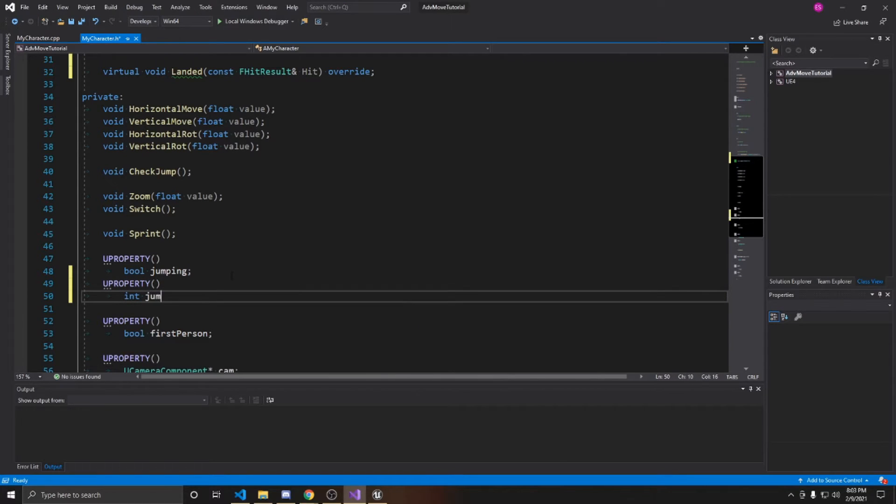
type("pCount;")
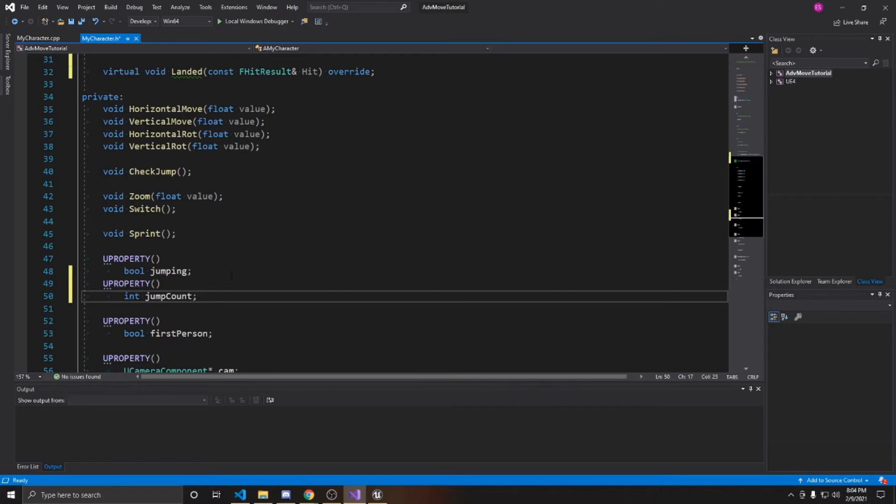
key("ctrl+s")
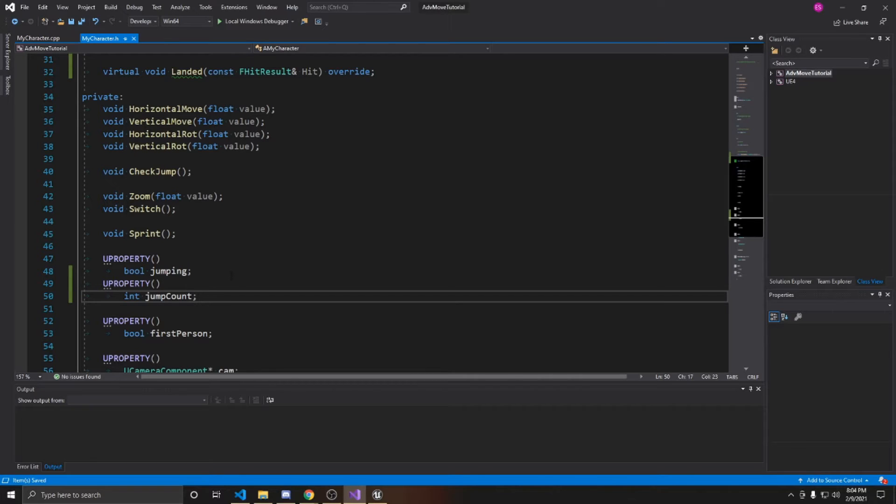
left_click(39, 38)
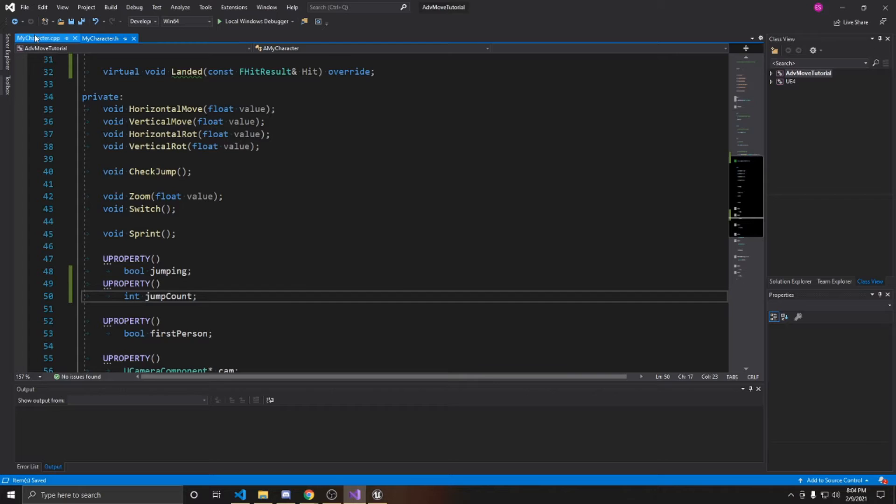
Step: Add jumpCount = 0; right after jumping = false in the constructor
left_click(38, 39)
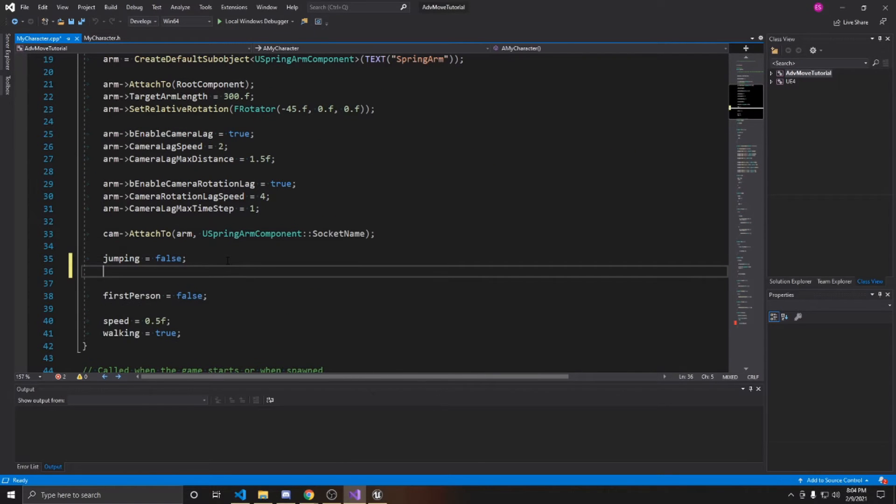
type("jumpingcou")
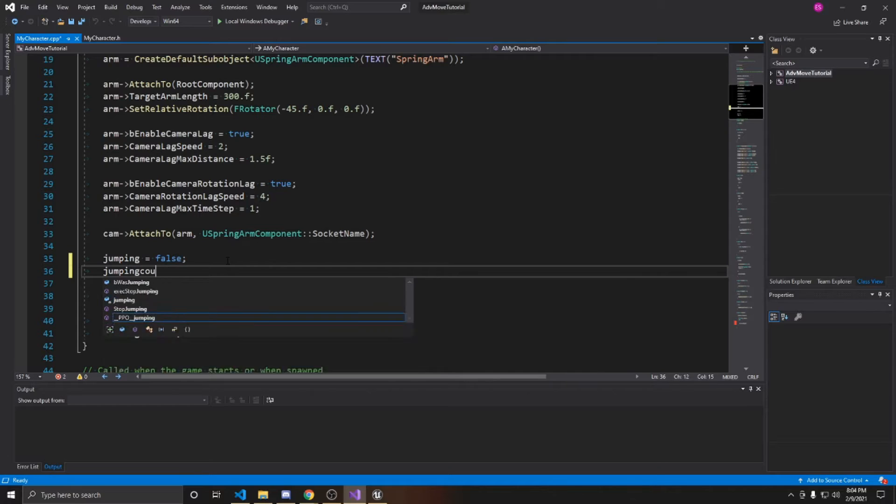
type("n")
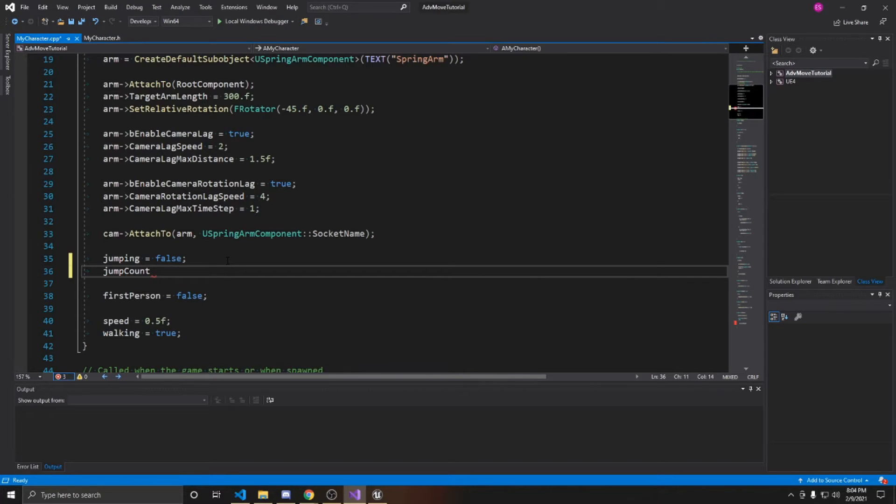
type("= 0;")
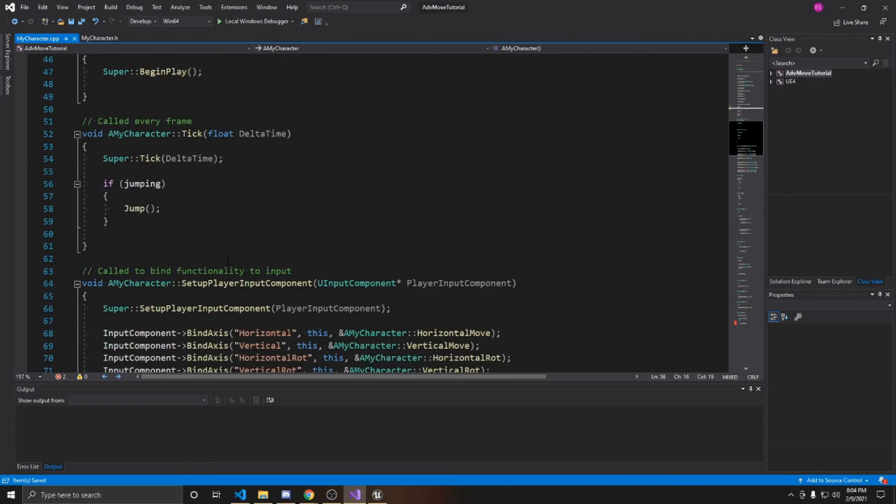
Step: Write the void AMyCharacter::Landed(const FHitResult& Hit) definition signature
scroll("down", 3)
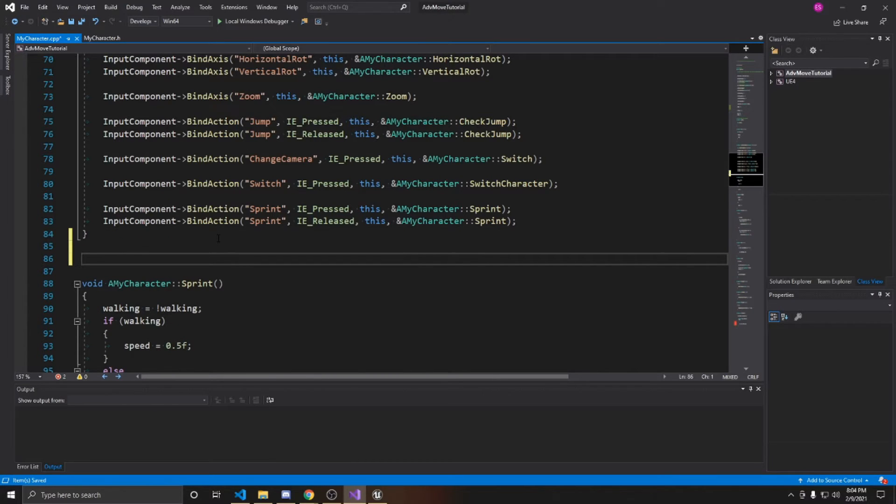
type("void AMyChara")
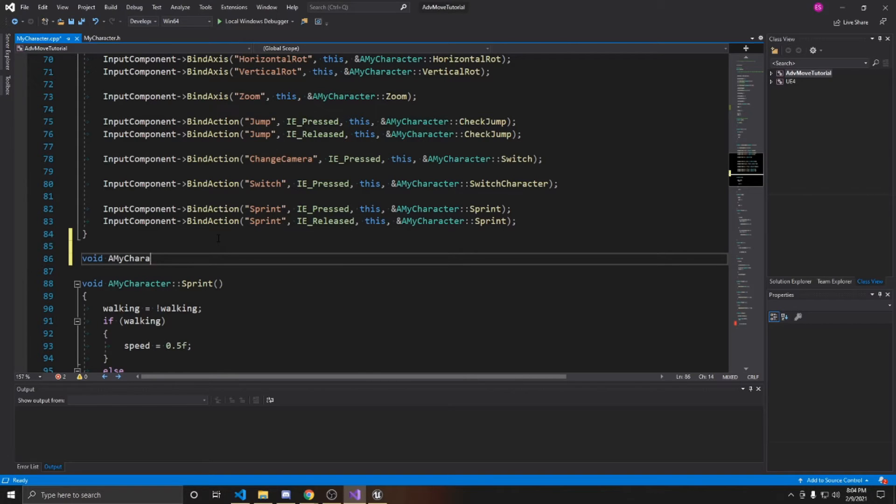
type("cter::Landed(c")
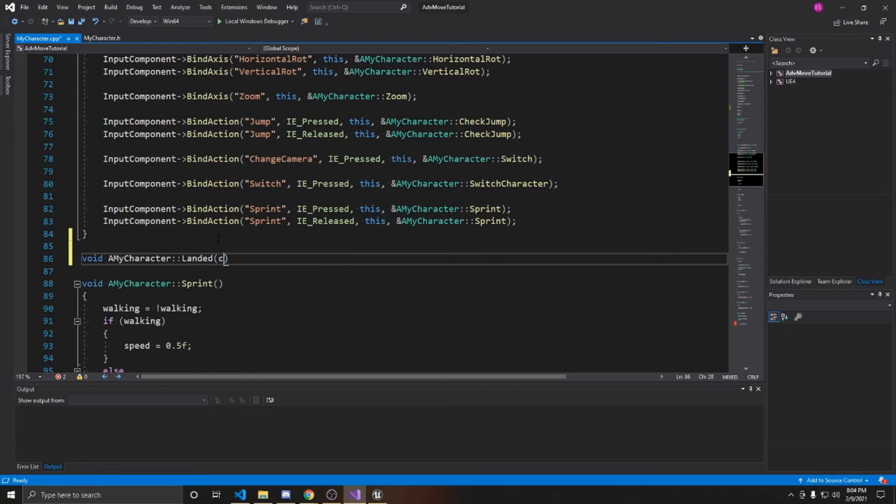
type("onst FH")
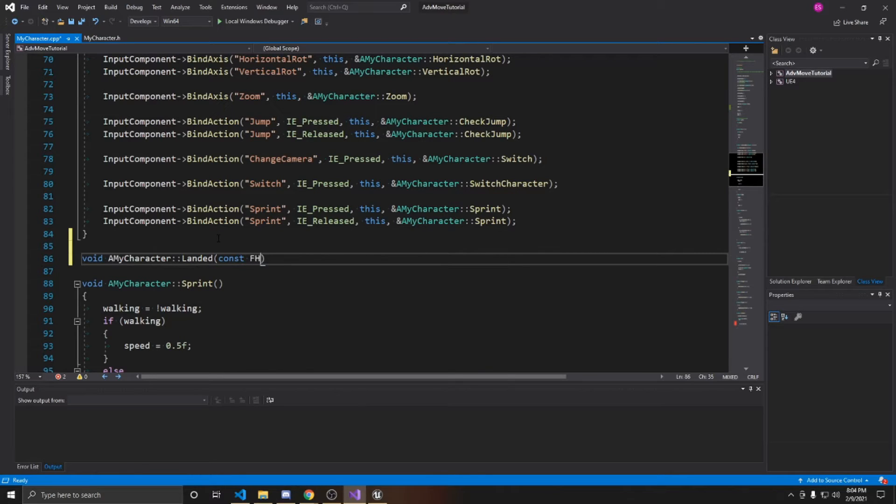
type("HitRsult")
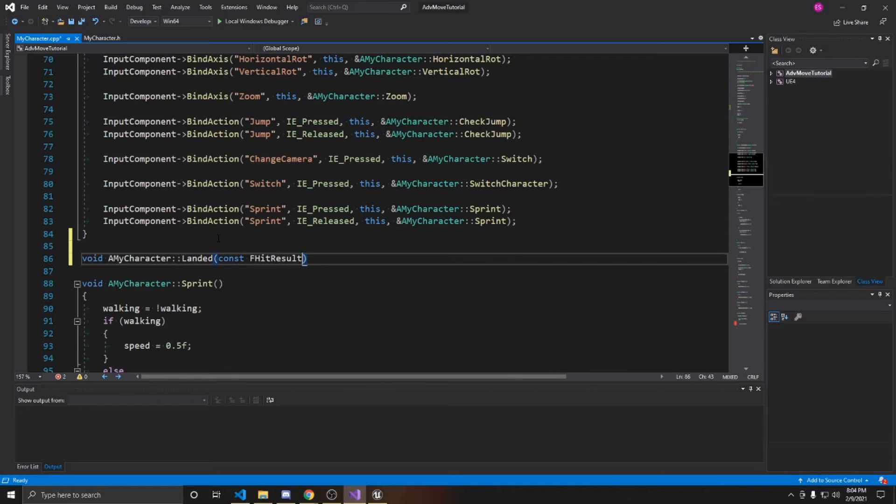
type("& Hit")
left_click(404, 271)
type("{")
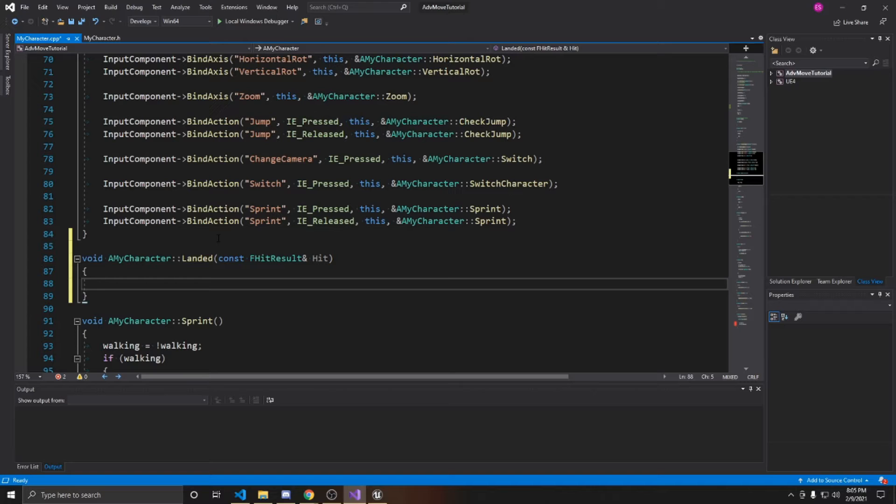
Step: Inside Landed, call Super::Landed(Hit) and set jumpCount = 0
type("Super::Landed(")
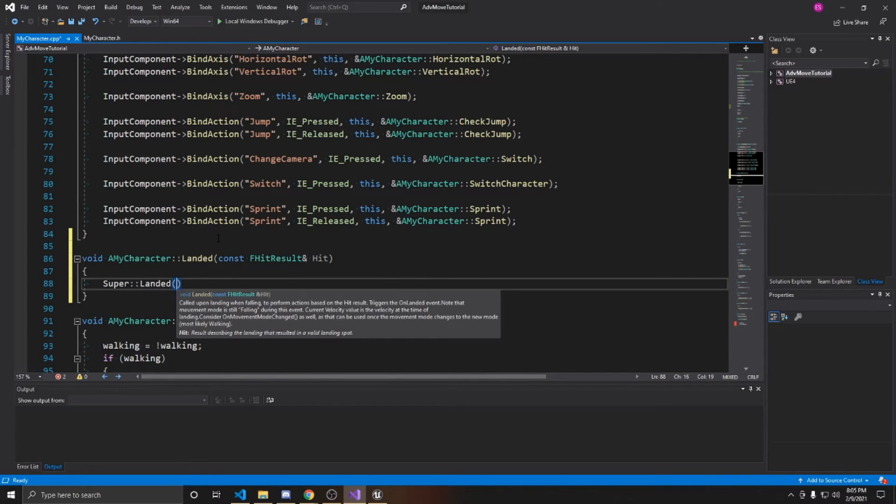
type("hit)")
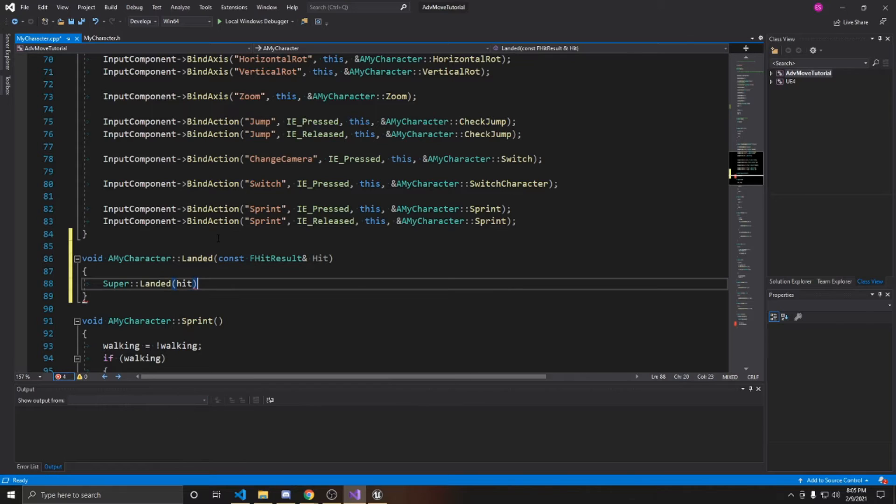
type("Hit")
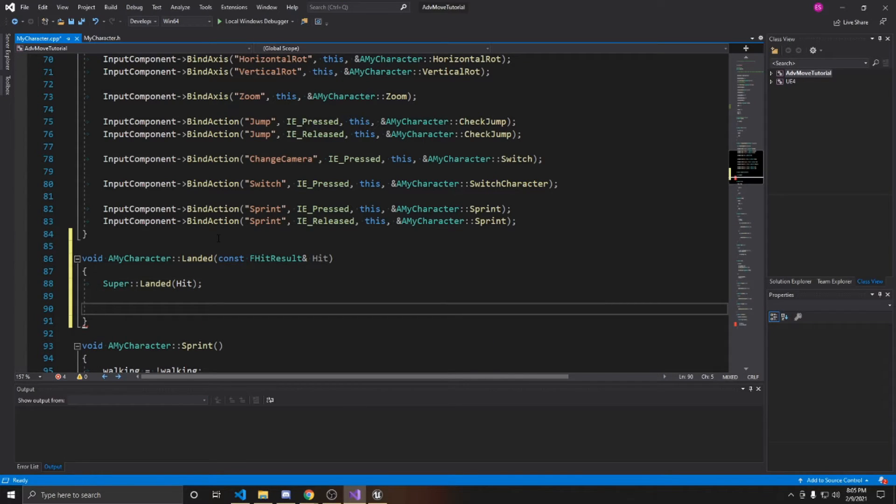
type("jump")
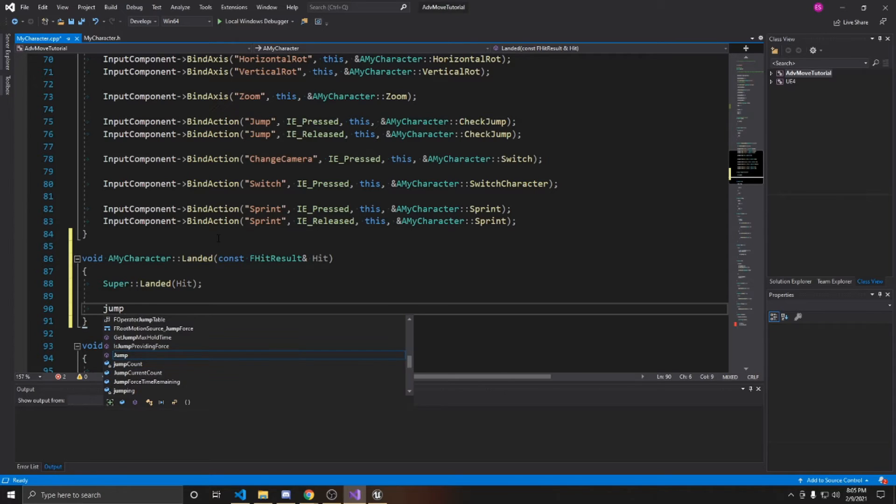
type("Count = 0")
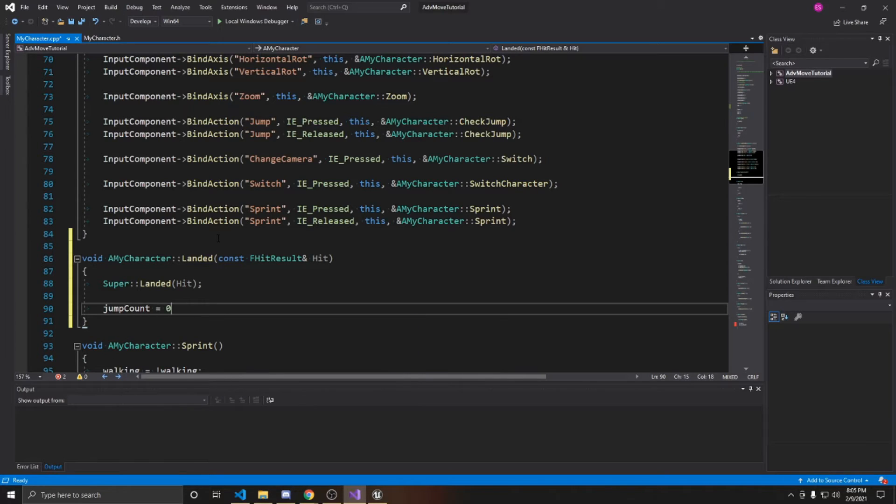
type(";")
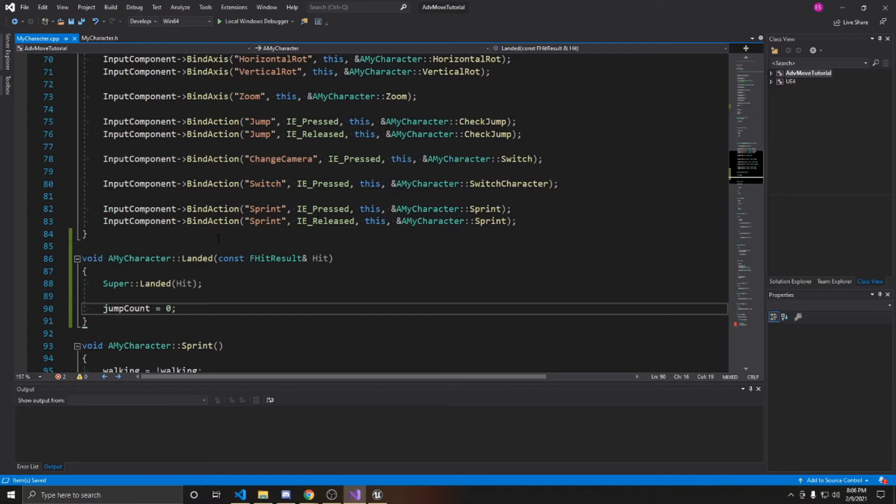
scroll("down", 3)
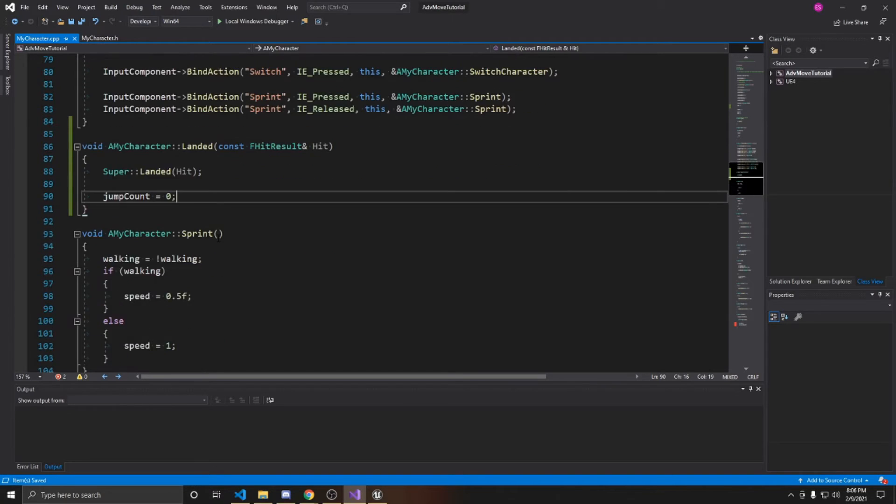
Step: Add jumpCount++ after jumping = true in CheckJump's else branch and begin an if
scroll("down", 3)
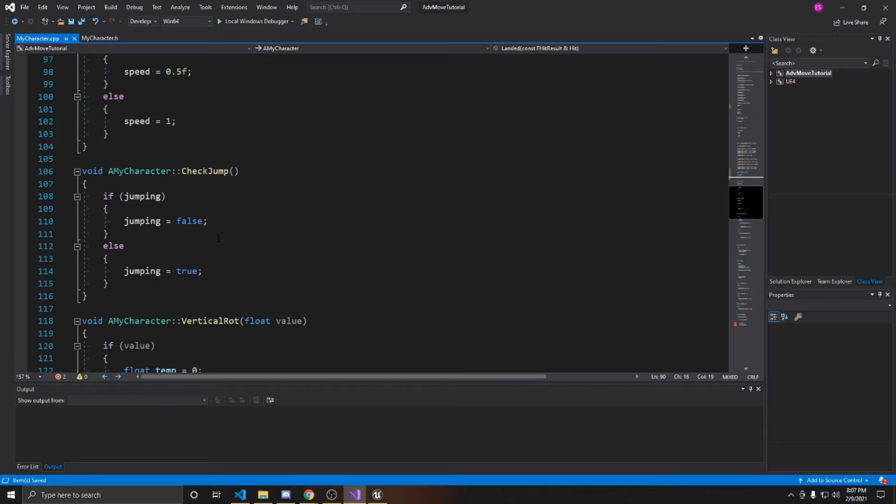
left_click_drag(103, 197, 106, 234)
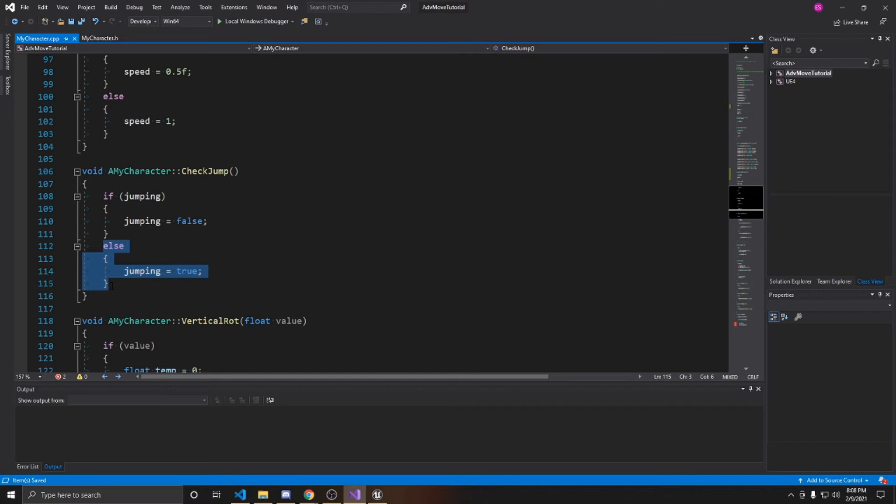
left_click(204, 271)
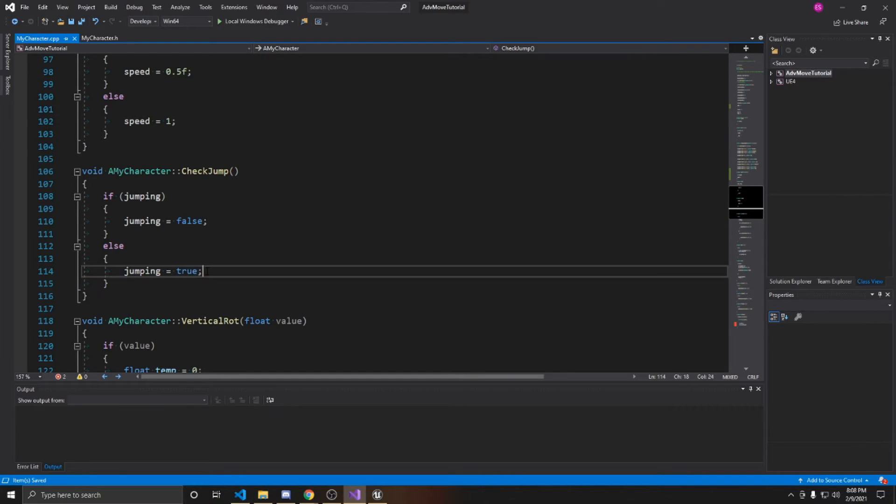
type("jumpC")
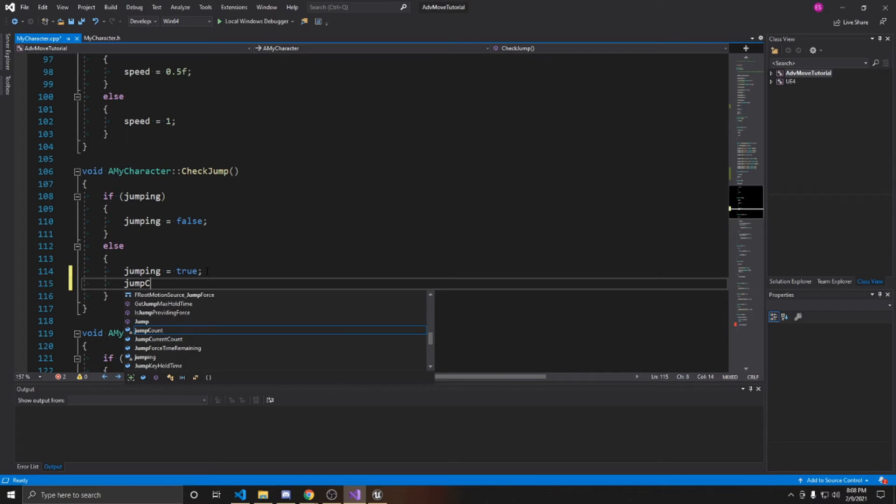
type("ount++;")
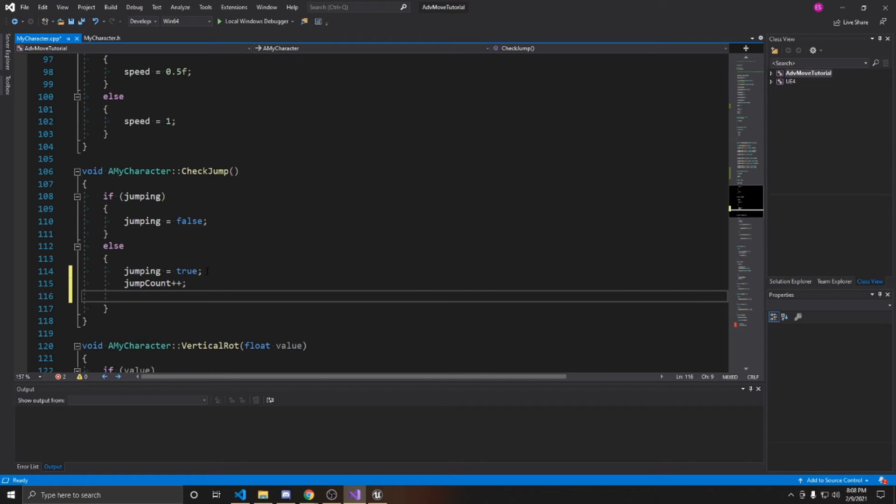
type("if(")
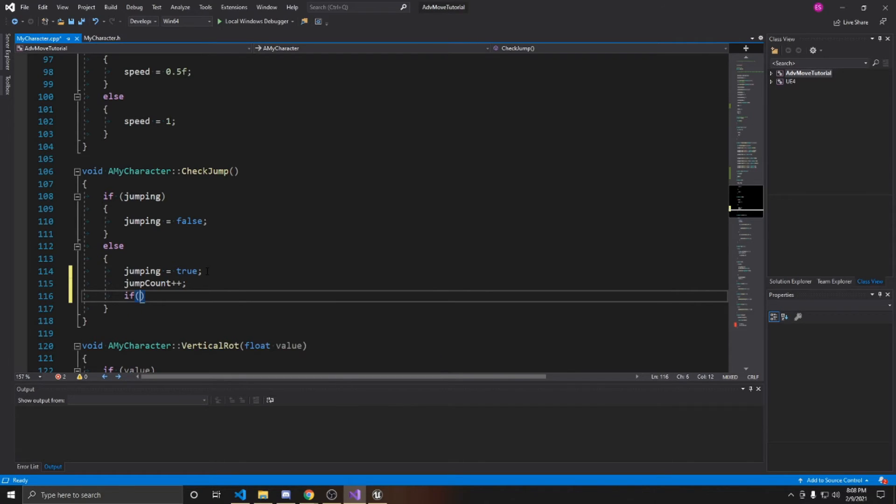
Step: Complete the if (jumpCount == 2) condition and start a LaunchCharacter call inside it
type("jumpCount == 2")
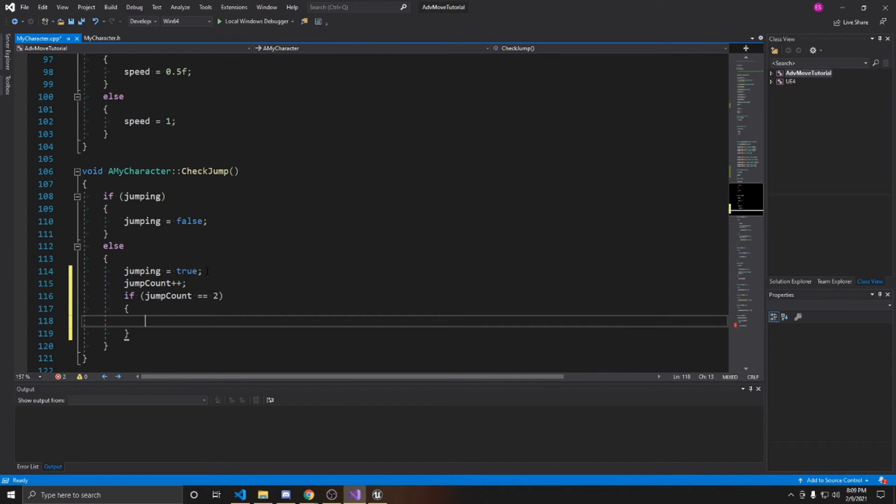
type("LaunchCharacter(")
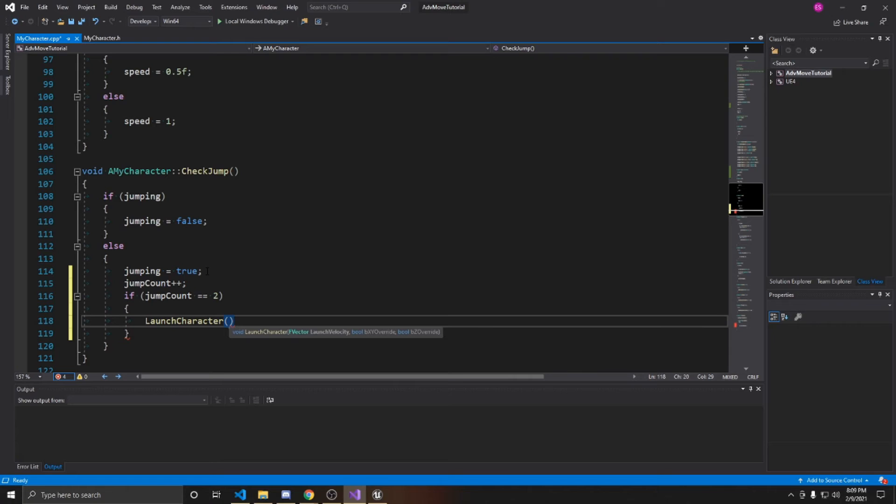
Step: Finish the call as LaunchCharacter(FVector(0, 0, 500), false, true)
type("F")
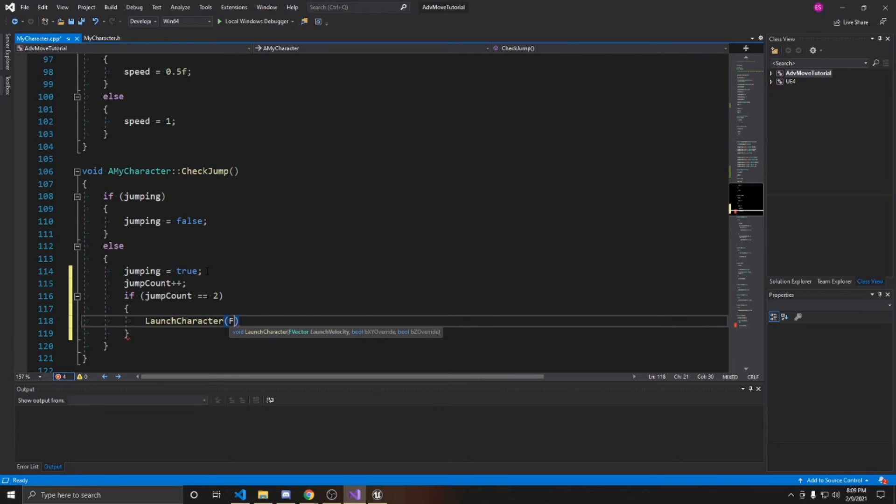
type("Vector(")
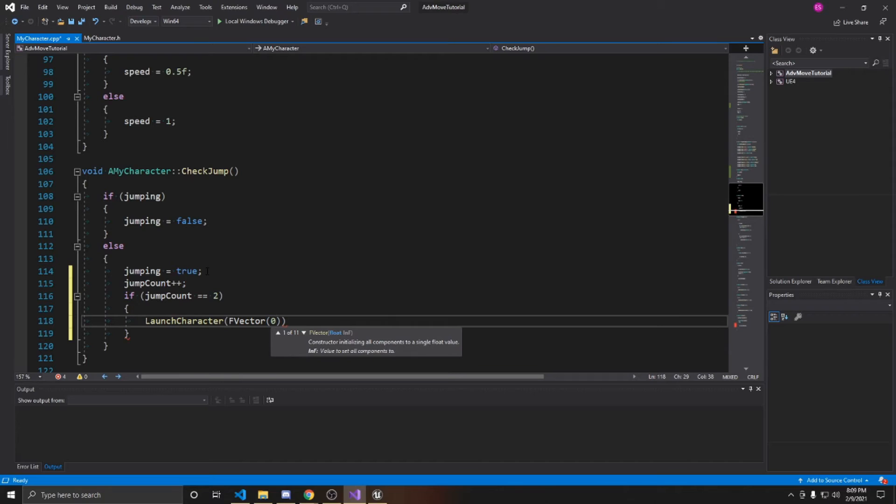
type("0,0,")
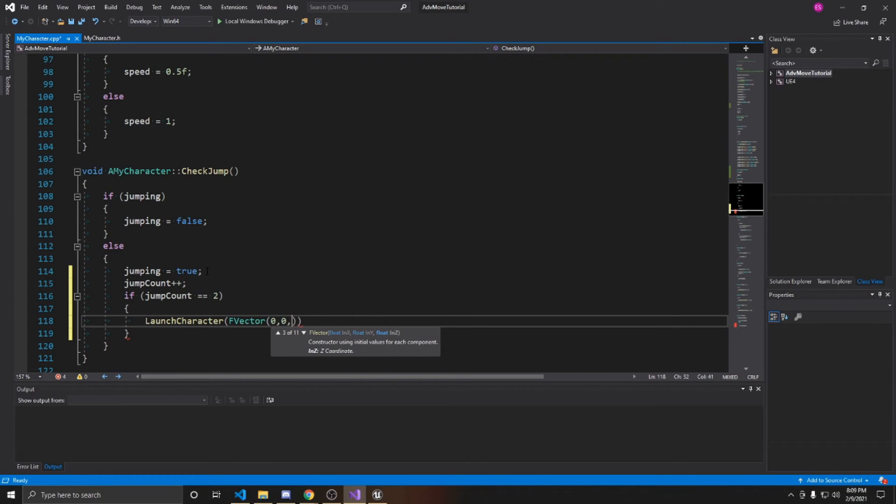
type("5")
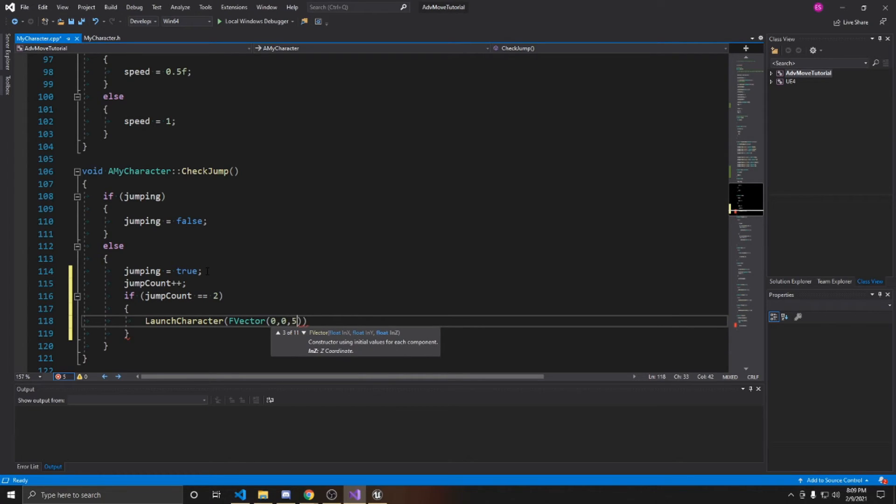
type("00")
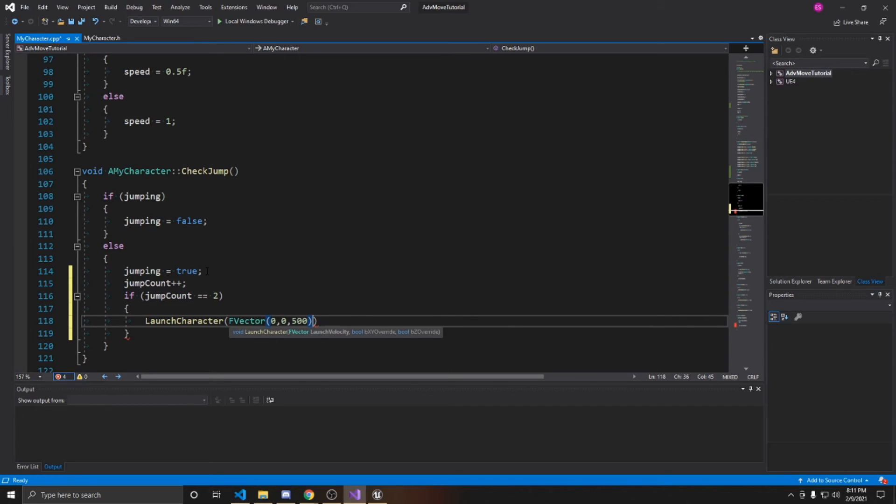
type(", false")
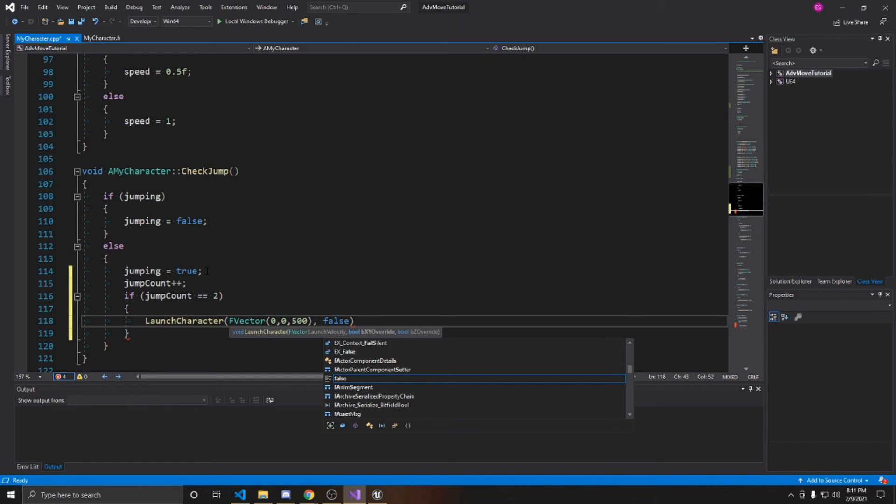
type(",")
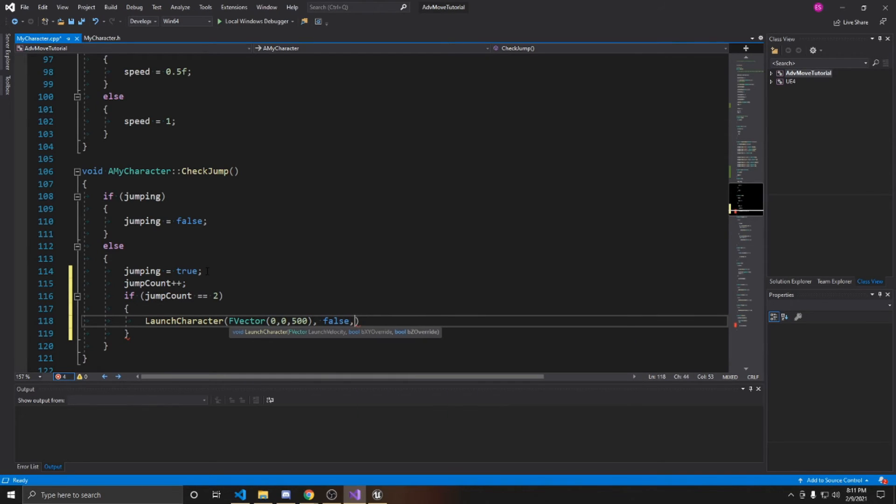
type("true")
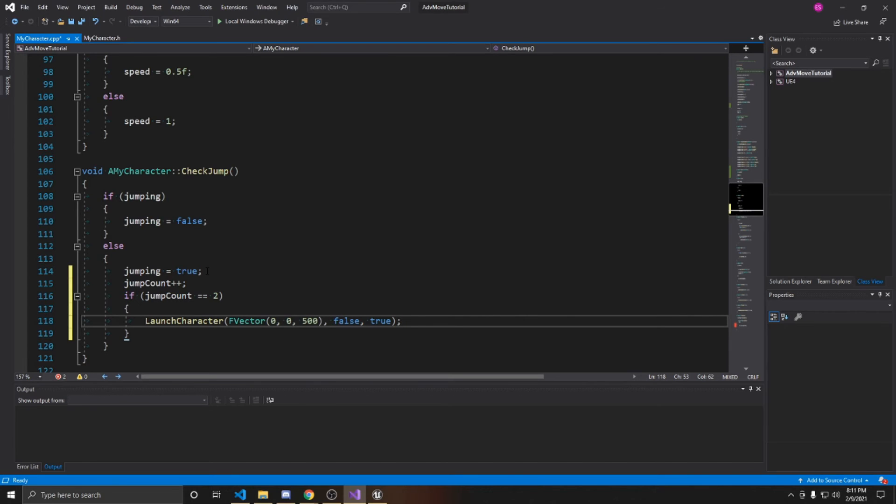
left_click(402, 321)
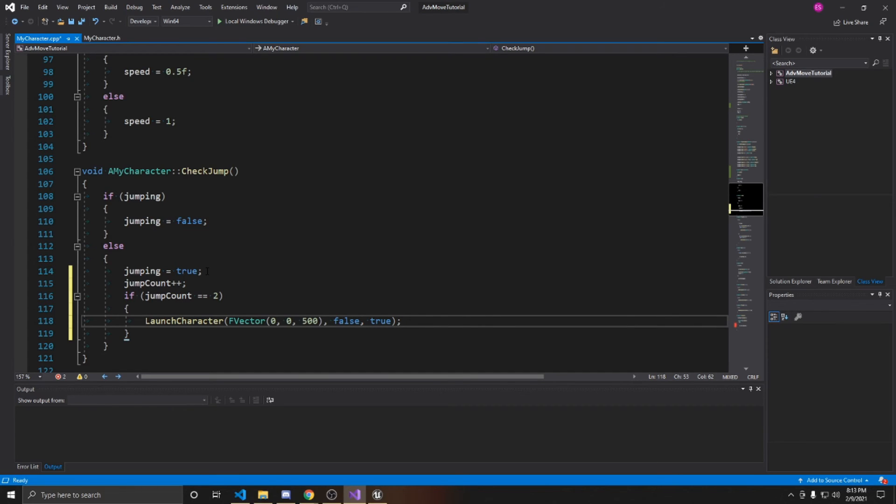
Step: Save the code and recompile it with the editor's Compile button
key("ctrl+s")
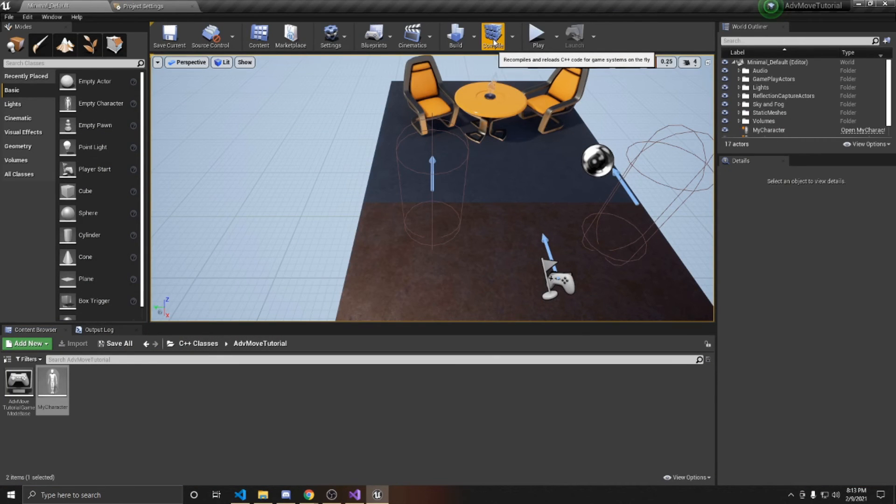
left_click(492, 33)
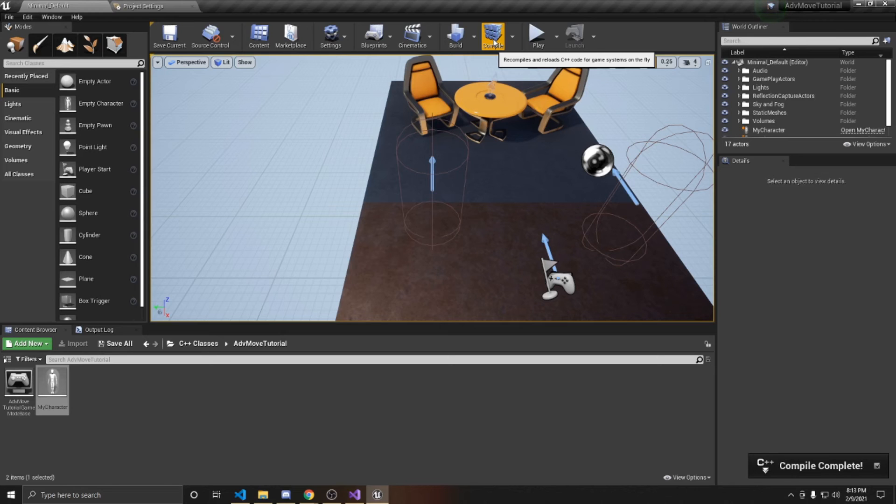
Step: Run repeated play-in-editor sessions to test the double jump, starting a third run
left_click(537, 35)
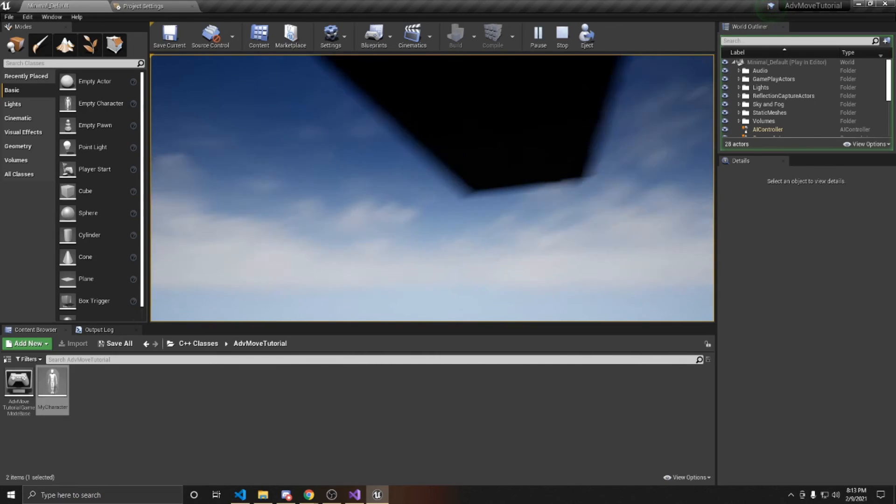
left_click(561, 36)
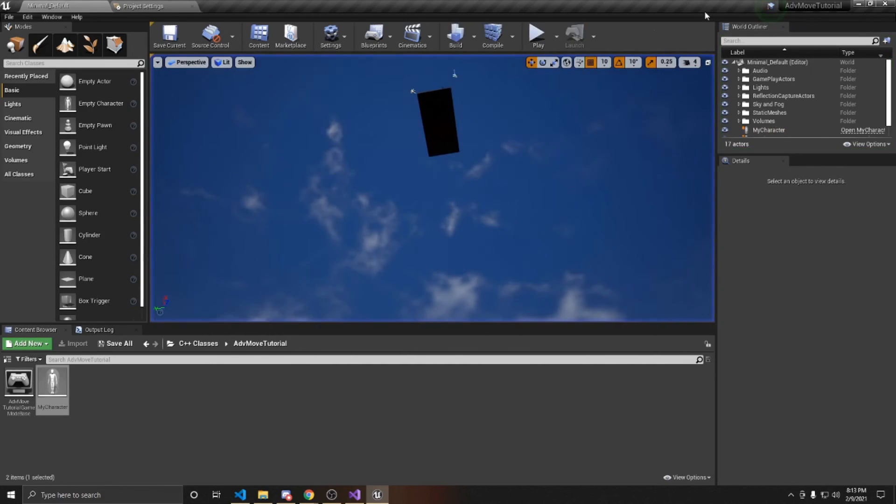
left_click(537, 35)
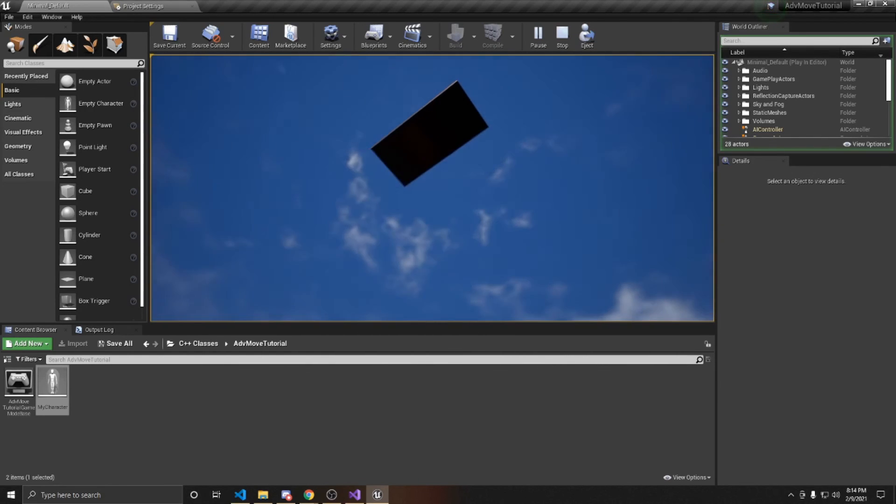
left_click(562, 34)
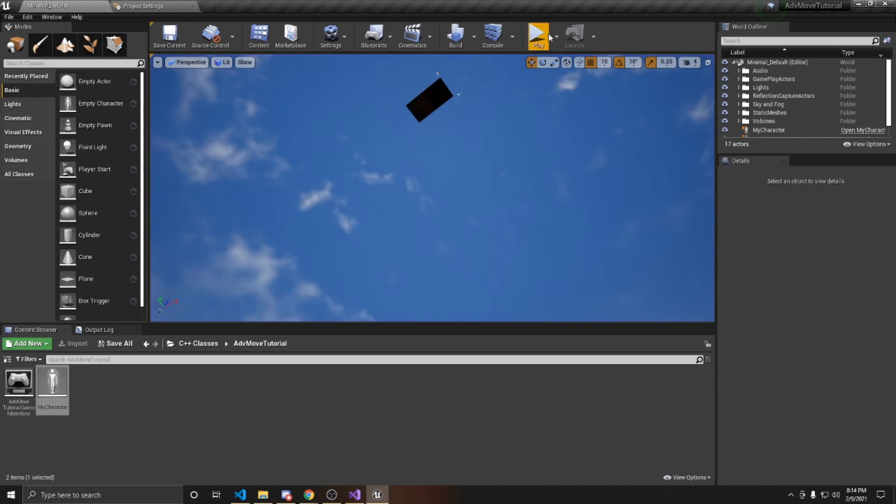
left_click(537, 36)
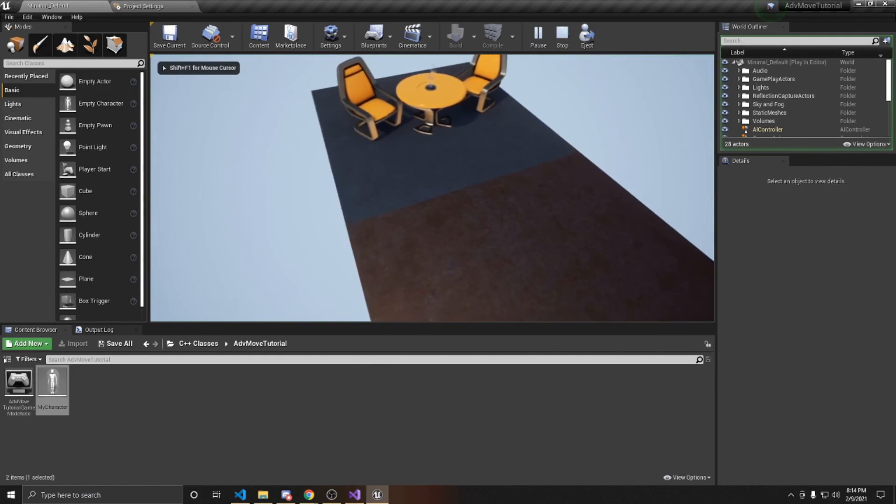